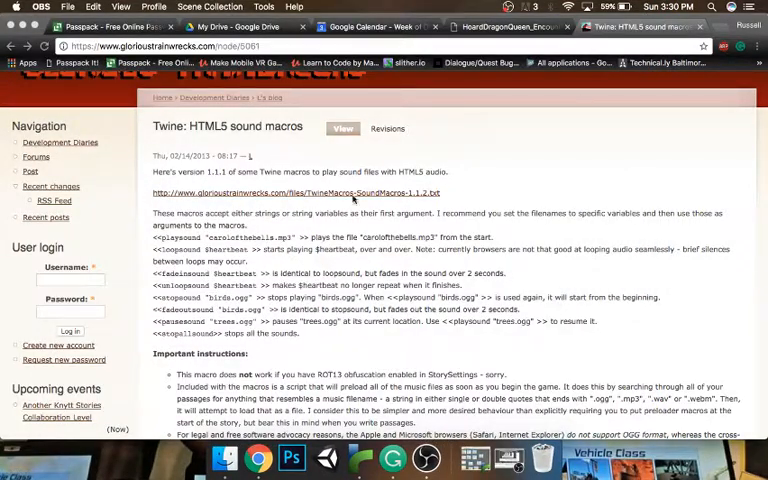
mouse_move(336, 196)
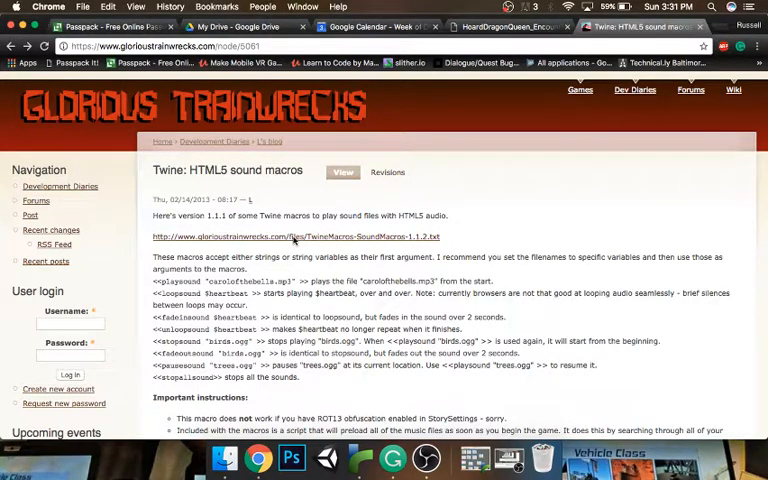
Open the TwineMacros-SoundMacros .txt link and look through the script source
left_click(296, 236)
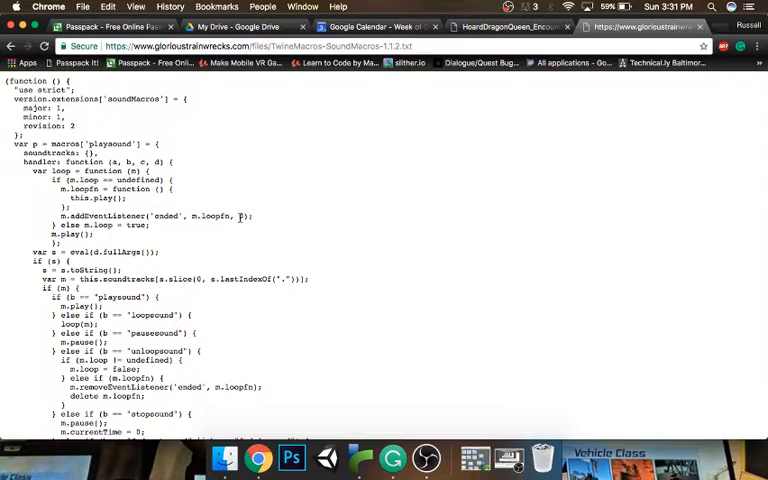
scroll("down", 3)
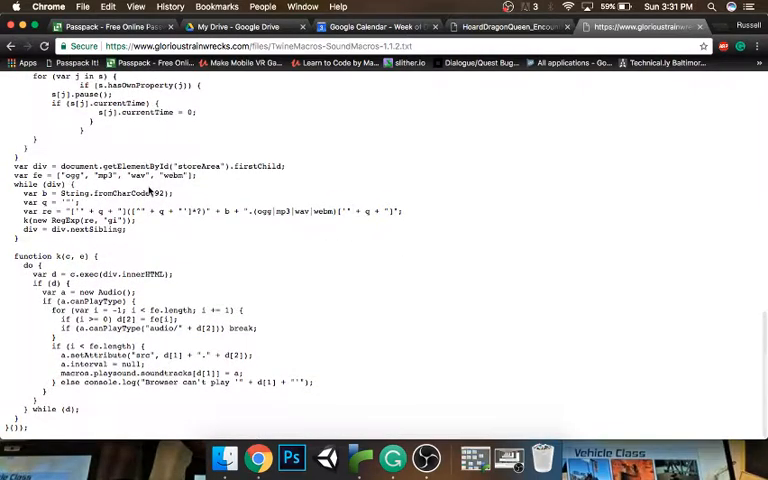
scroll("up", 3)
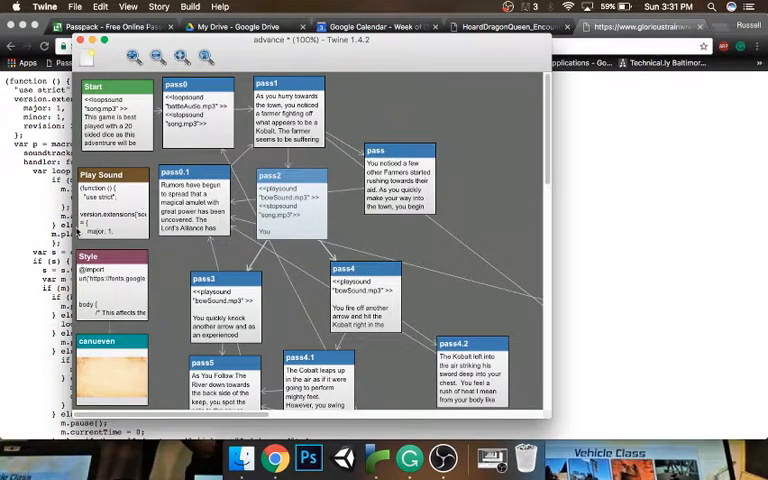
Leave the Twine story map and go back to the sound macros article in Chrome
double_click(100, 180)
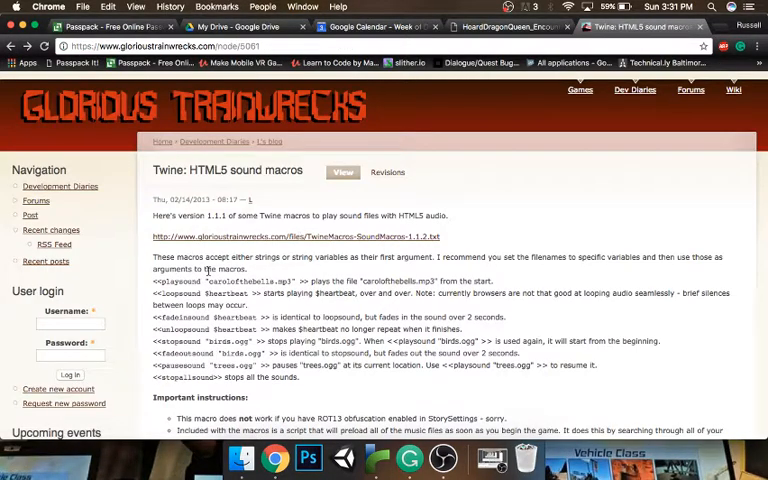
Select the macro usage examples so Start begins with <<playsound "song.mp3">>, then head to Finder
left_click_drag(152, 280, 300, 378)
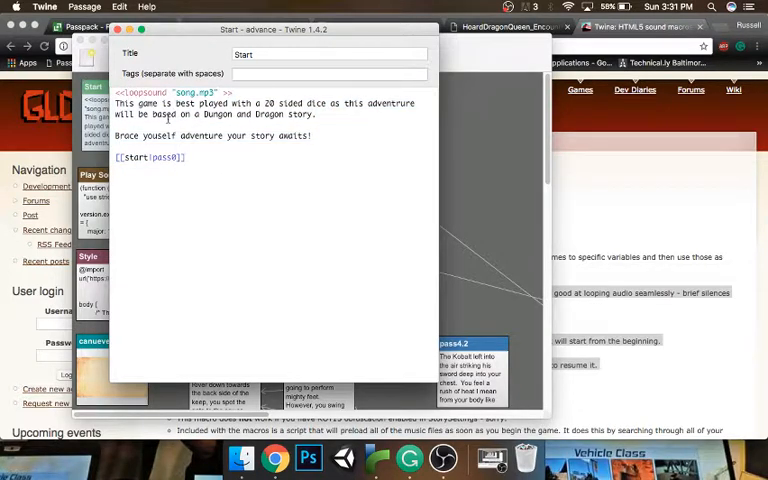
left_click(240, 458)
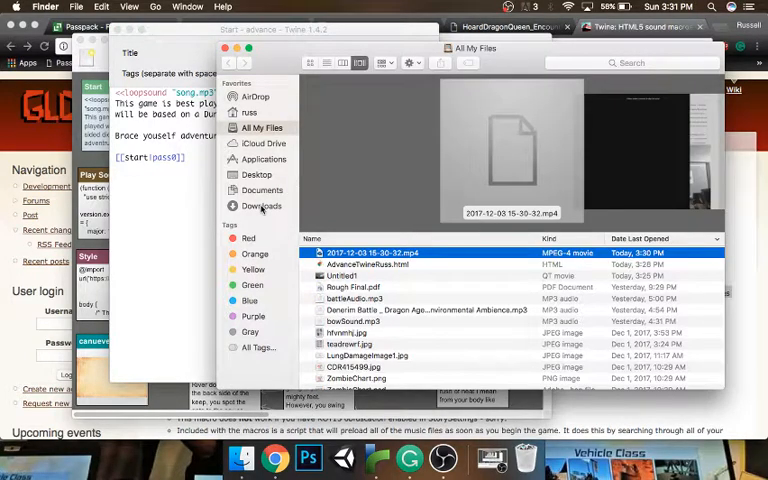
Browse All My Files in Finder for the story's MP3 before returning to Twine
left_click(262, 190)
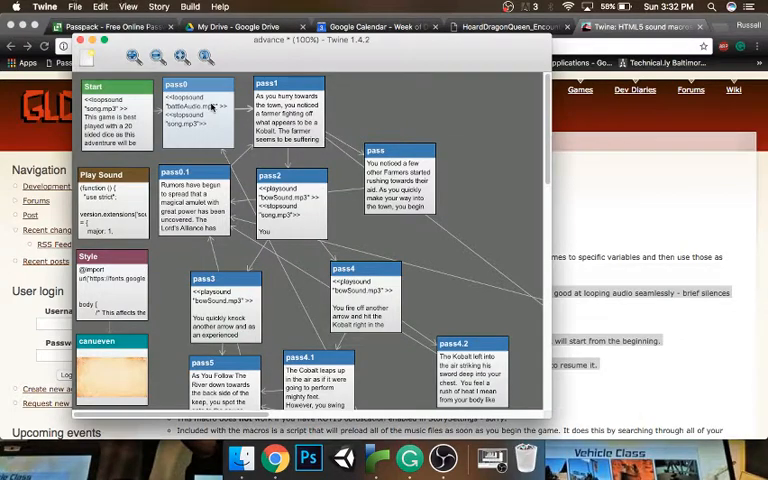
Run Build > Rebuild and View to publish the story and launch it in Chrome
double_click(178, 110)
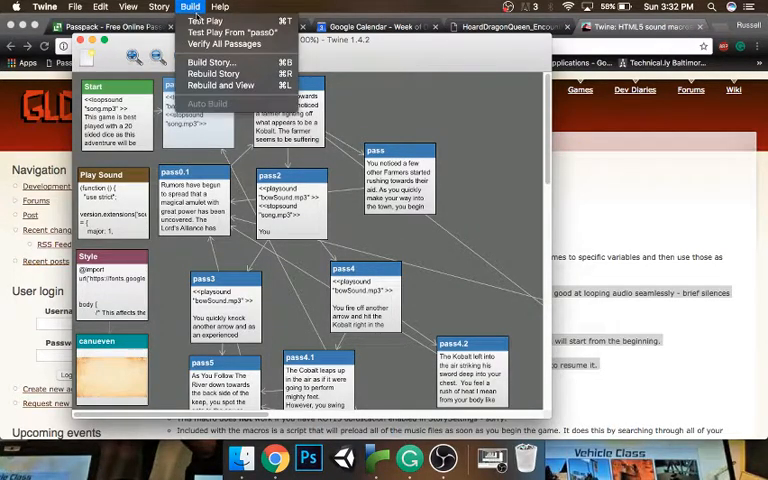
mouse_move(220, 84)
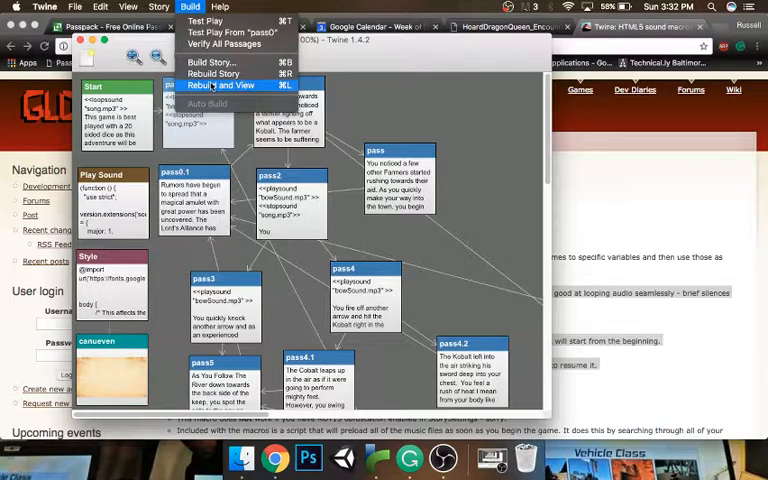
left_click(228, 84)
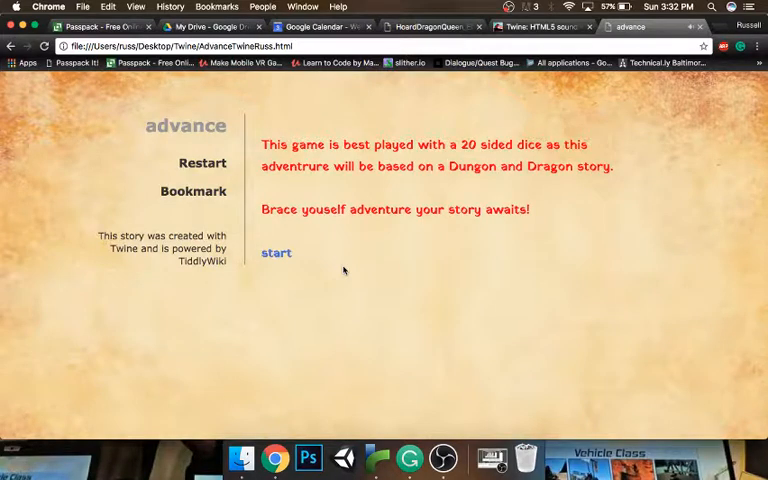
Play from start through 'Help the farmer', then switch back to the sound macros tab
left_click(276, 252)
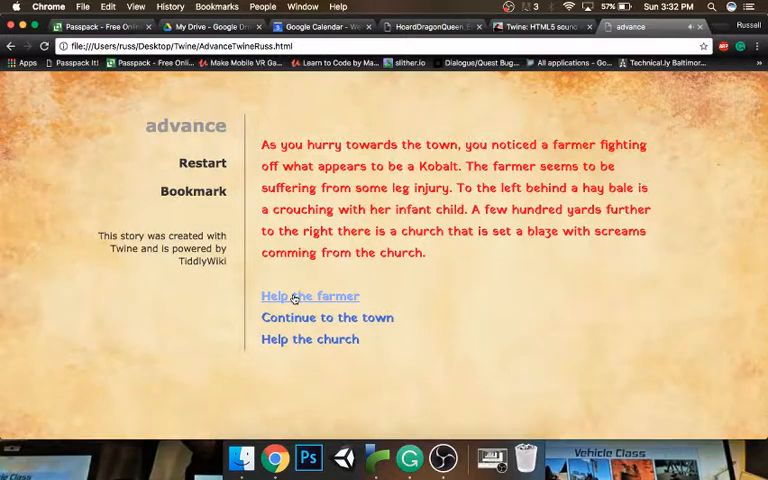
left_click(310, 296)
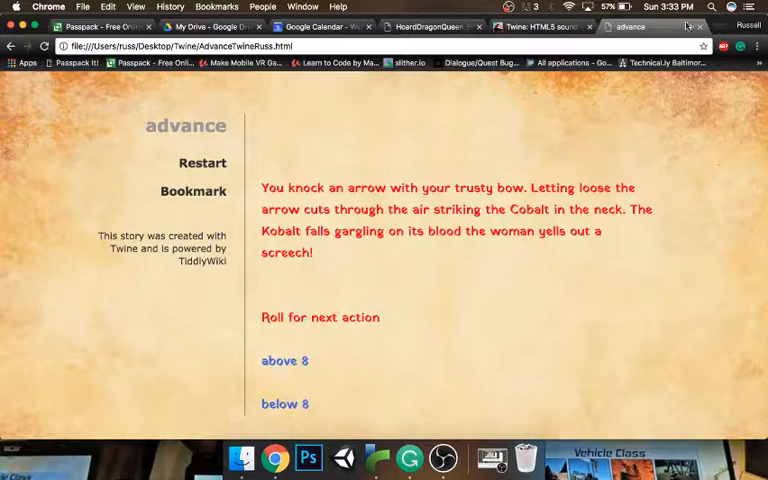
left_click(550, 26)
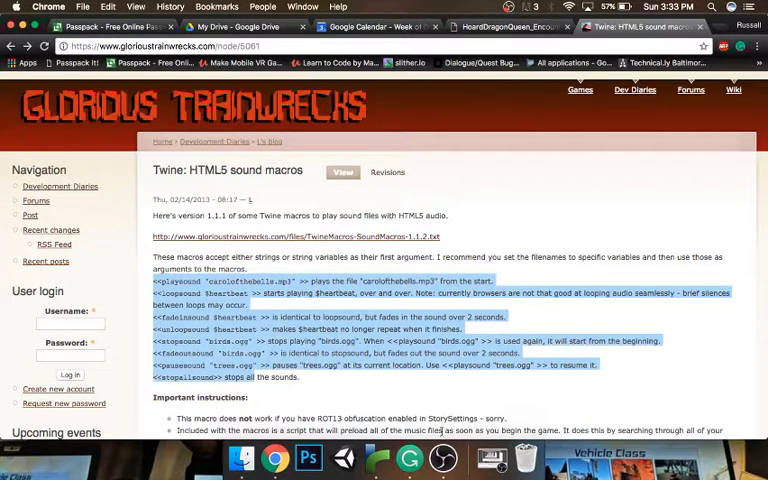